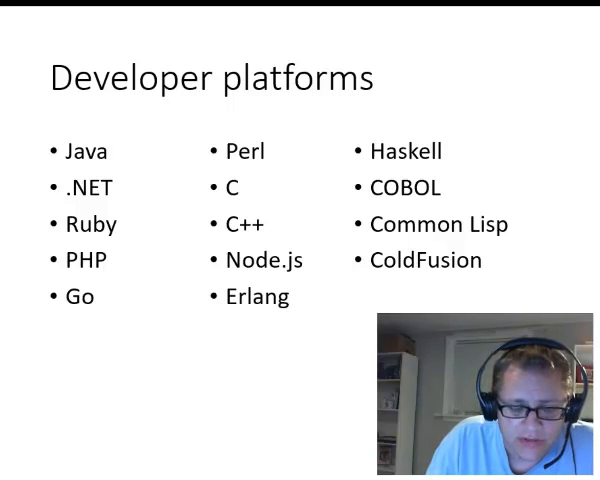
Step: Connect Remote Desktop to the computer at 192.168.1.8
key(Right)
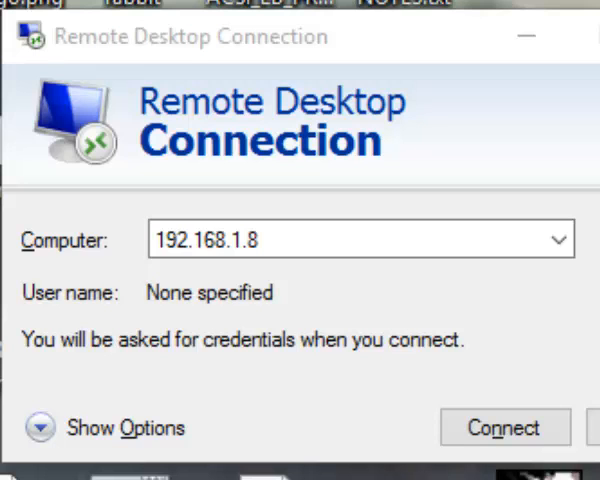
click(360, 240)
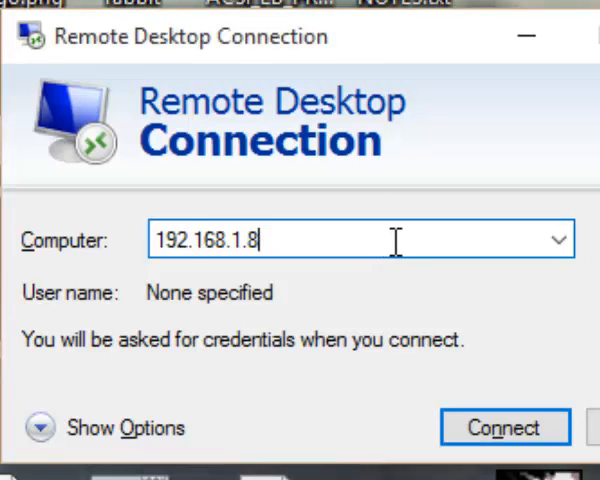
click(504, 428)
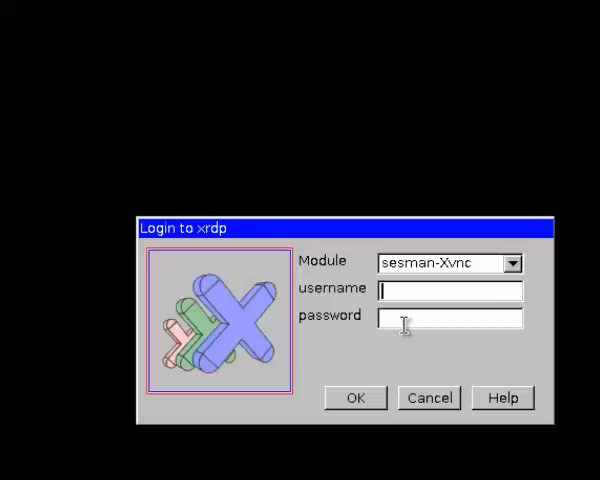
Step: Sign in to the xrdp session as root and submit the credentials
click(356, 396)
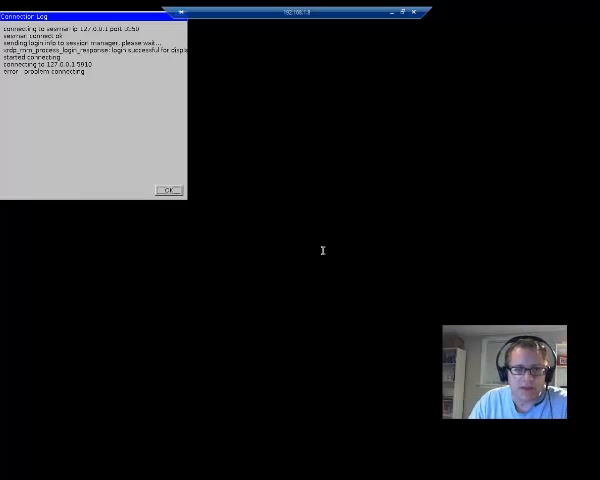
mouse_move(328, 254)
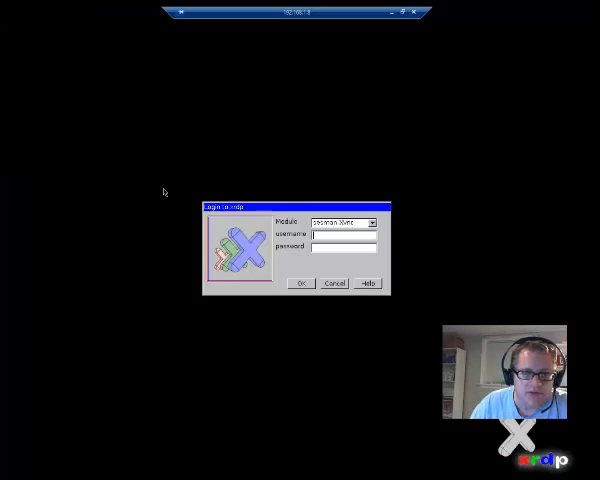
text(root)
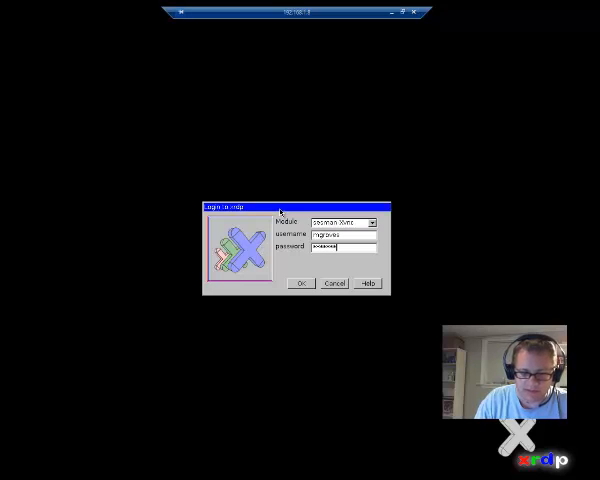
click(300, 284)
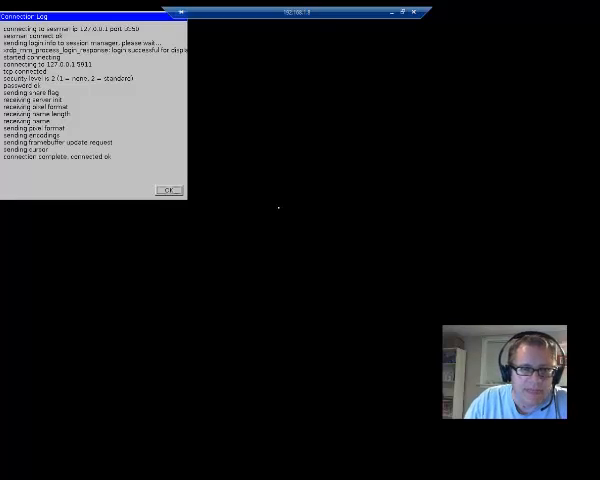
Step: Dismiss the connection log and launch a terminal on the remote Xfce desktop
click(168, 188)
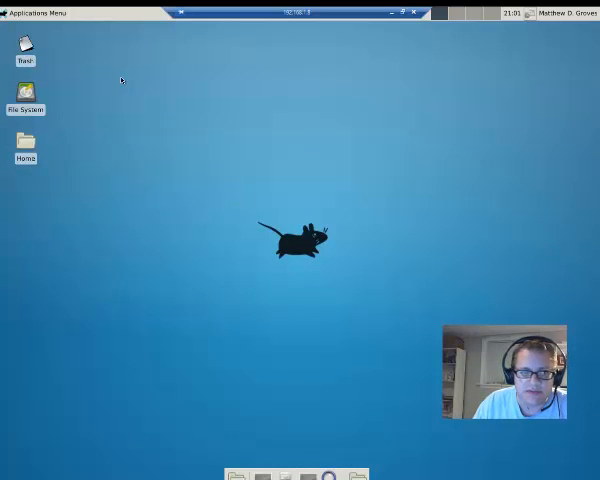
click(36, 12)
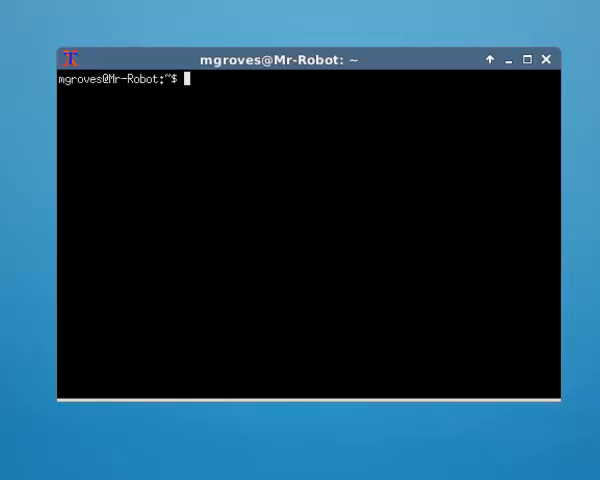
Step: Install RabbitMQ with sudo apt-get install rabbitmq-server and let the broker start
text(s)
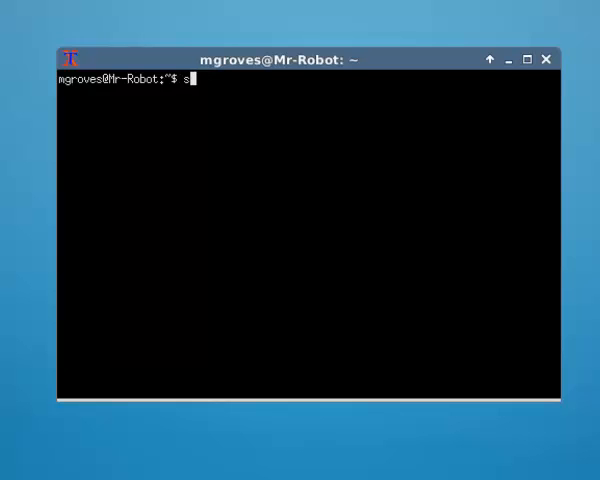
text(udo apt-)
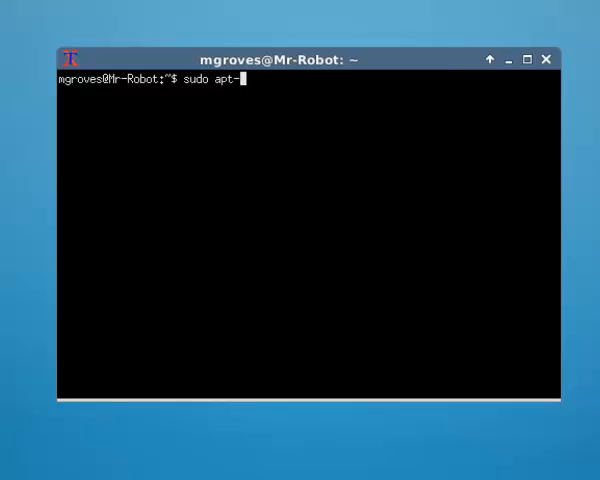
text(get install)
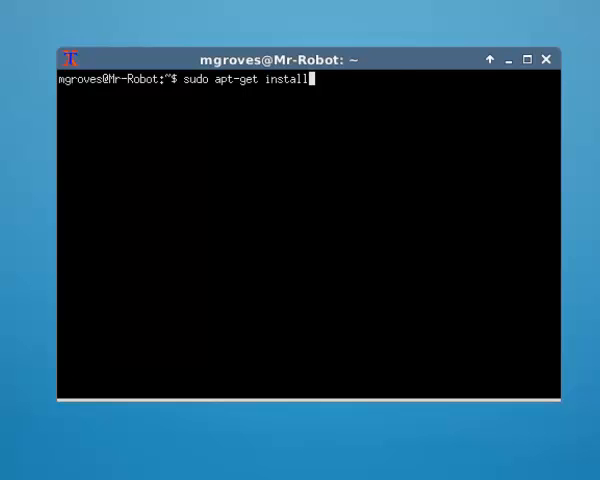
text(rabbitmq-server)
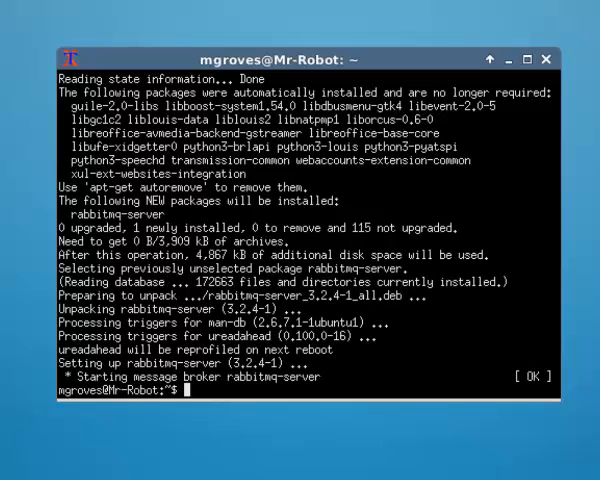
Step: List the available RabbitMQ plugins with sudo rabbitmq-plugins list
text(rabbitmq-plugins)
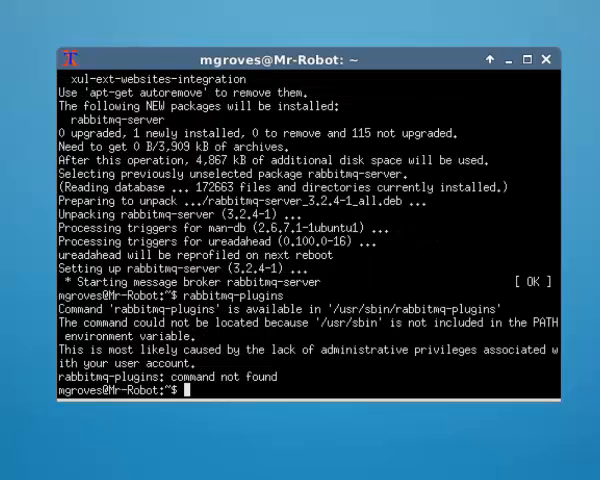
text(sudio)
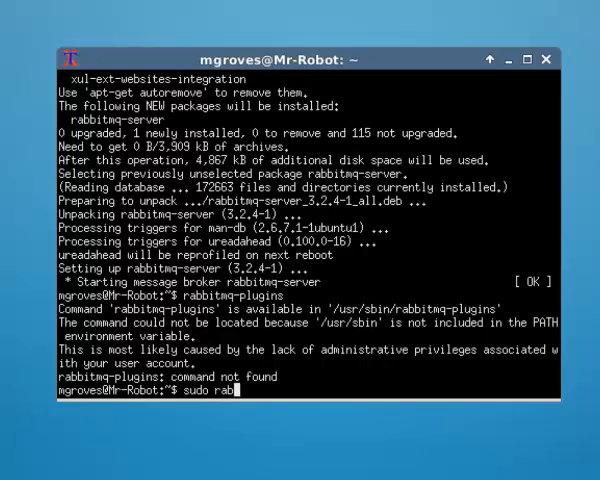
text(bitmq-plu)
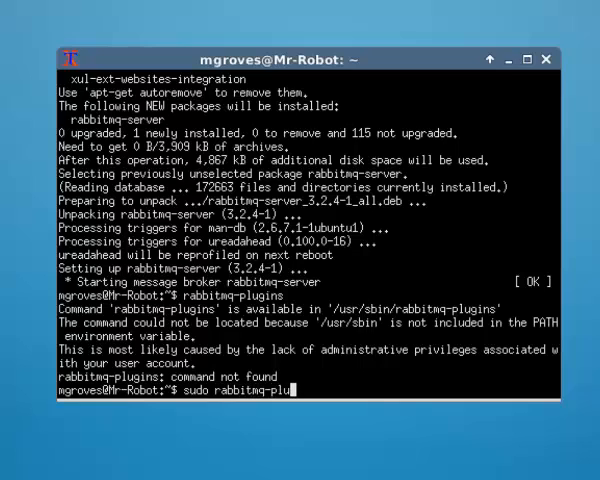
text(gins)
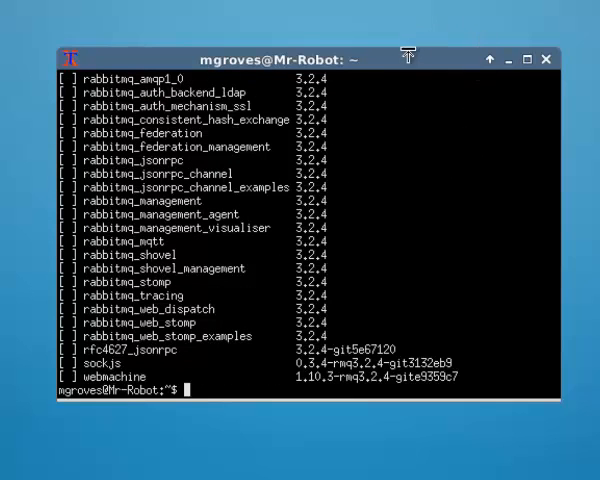
Step: Rerun the plugin list, then compose sudo rabbitmq-plugins enable rabbitmq_management
text(sudo rabbitmq-plugins list)
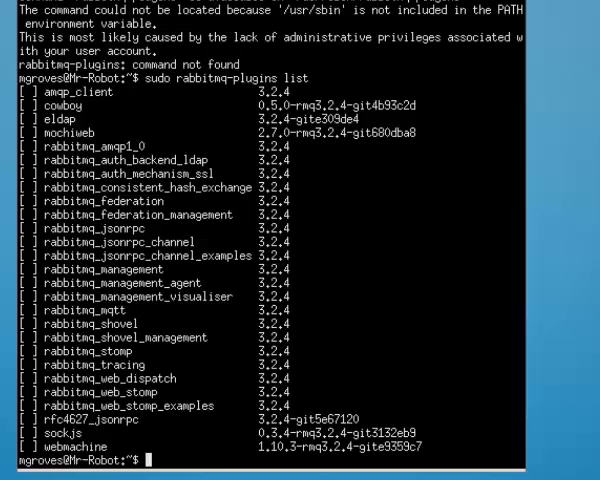
text(sudo rabbitmq-plugins list)
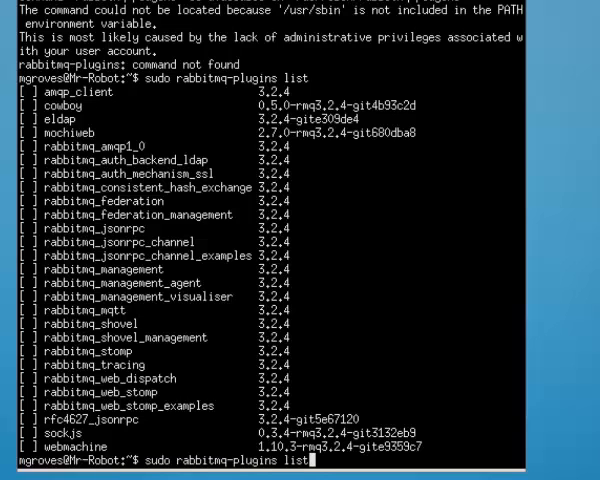
text(enable rabbitmq_mana)
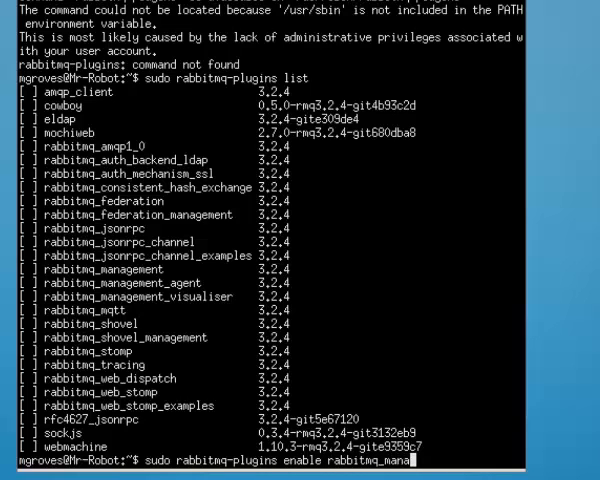
text(gme)
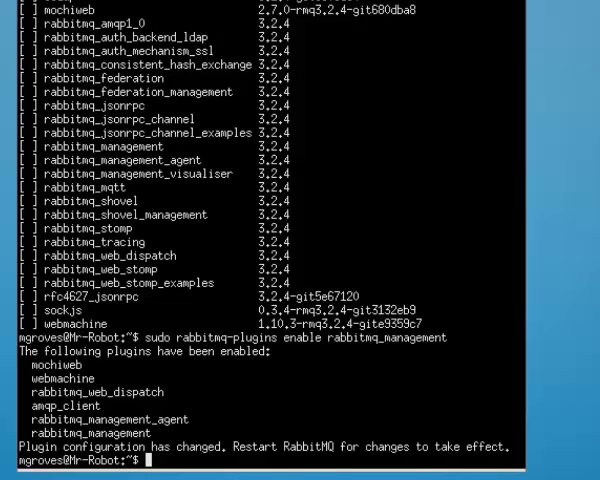
Step: Enable the rabbitmq_management plugin and clear the terminal to a fresh prompt
text(sudo rabbitmq-plugins ena)
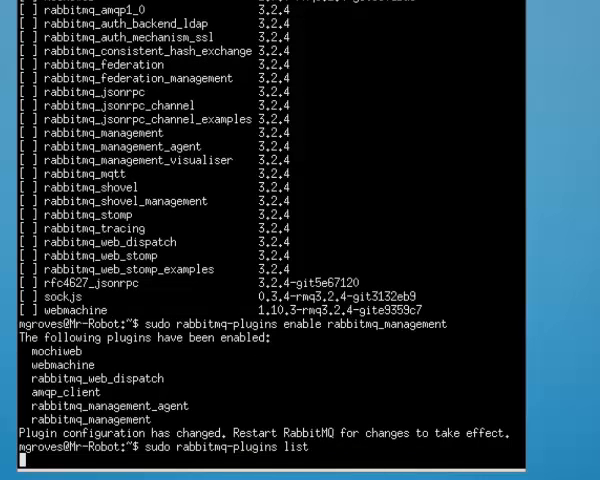
key(Return)
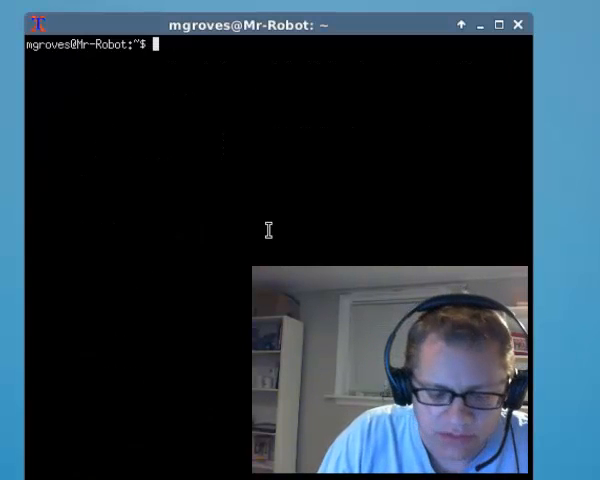
Step: Restart the broker with sudo service rabbitmq-server restart
text(sud)
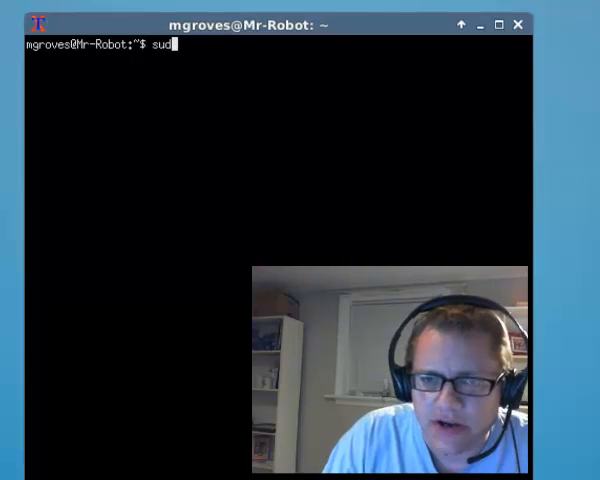
text(service)
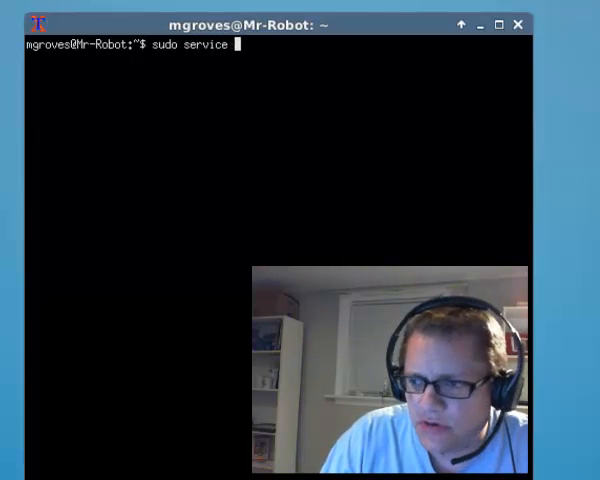
text(re)
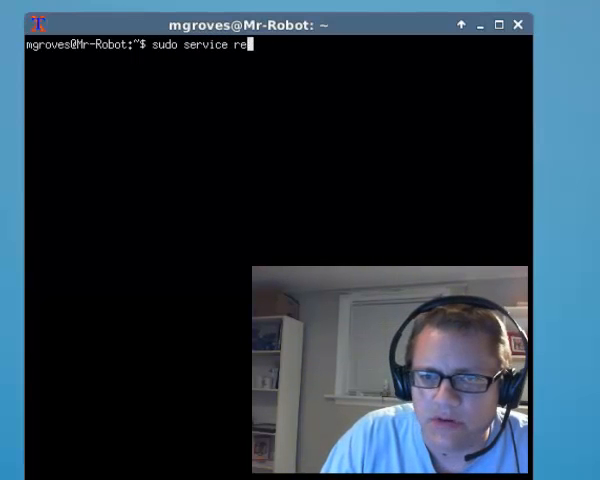
text(rabbitmq-serv)
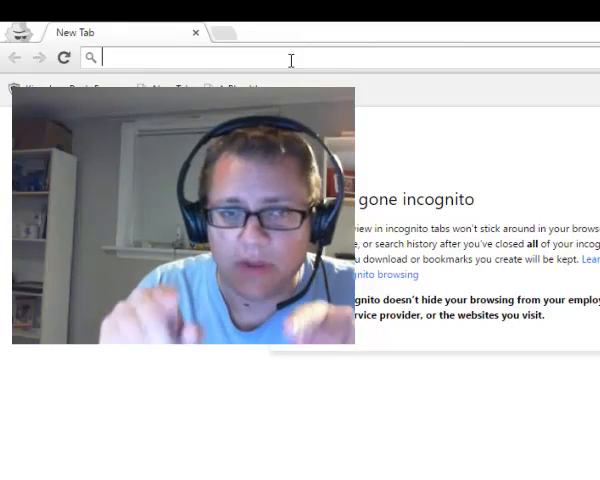
Step: Browse to the RabbitMQ Management login page at 192.168.1.8:15672 in an incognito tab
text(192.168.1.1)
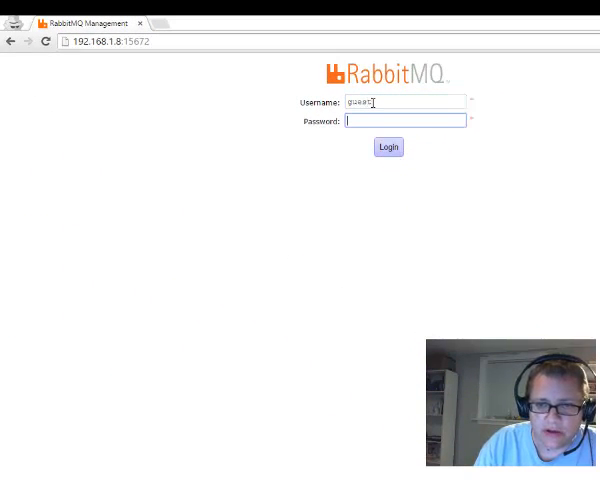
Step: Enter the guest username and move to the password field on the login page
click(388, 148)
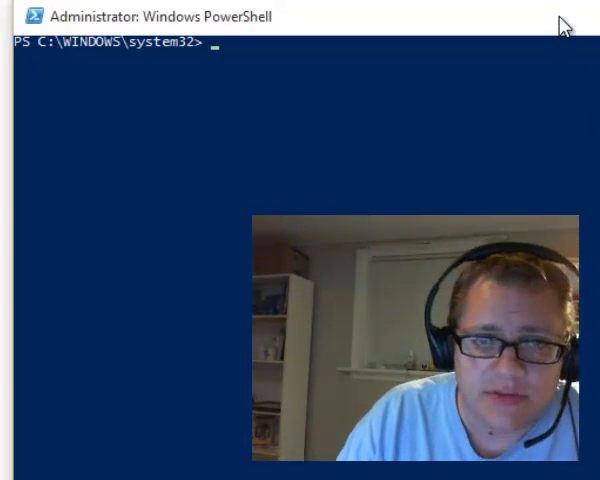
Step: List the locally installed Chocolatey packages with choco list -l
text(choco)
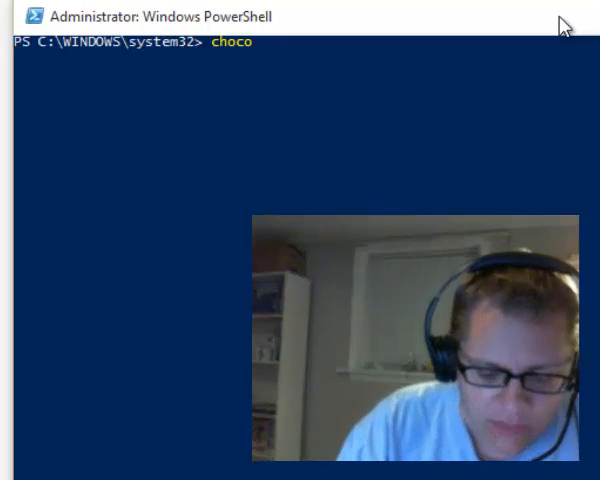
text(list -l)
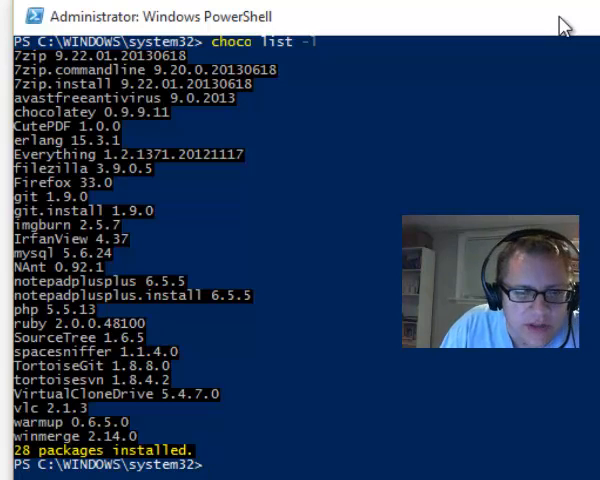
Step: Run choco install rabbitmq, which begins installing rabbitmq v3.5.3 and prompts about its install script
text(choco)
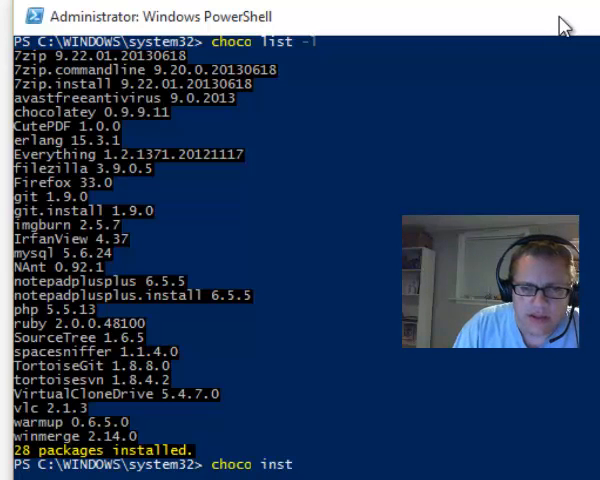
text(install rabbitm)
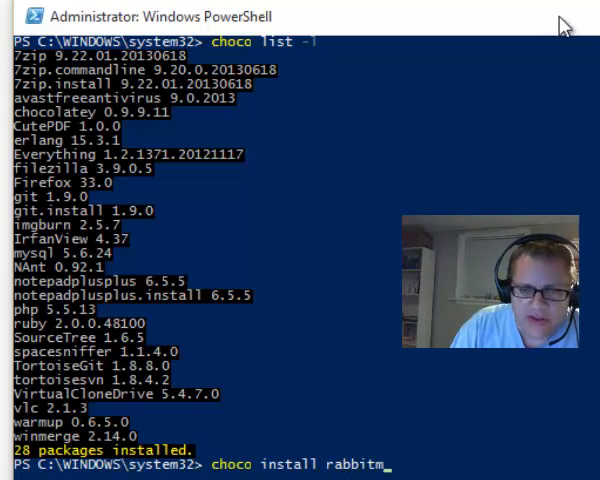
text(q)
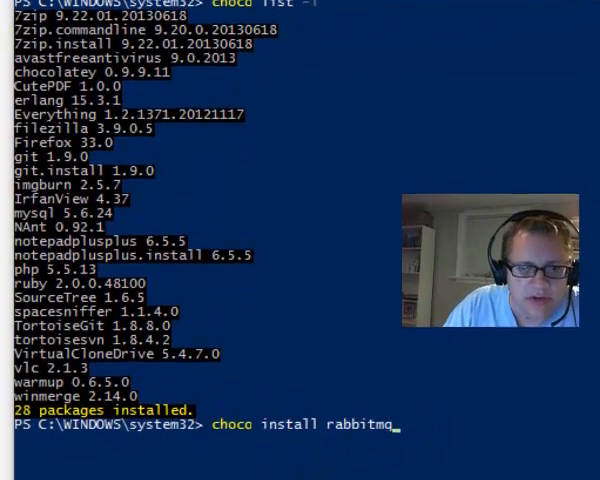
scroll(down, 3)
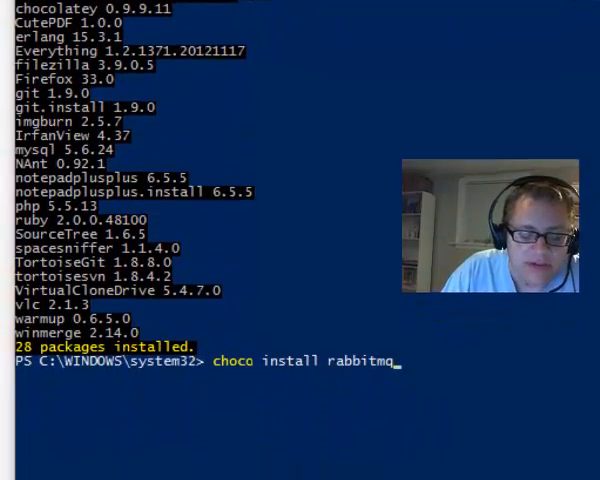
scroll(down, 3)
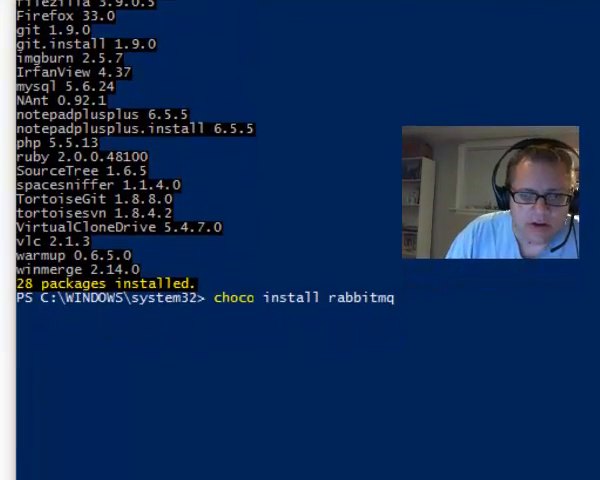
key(enter)
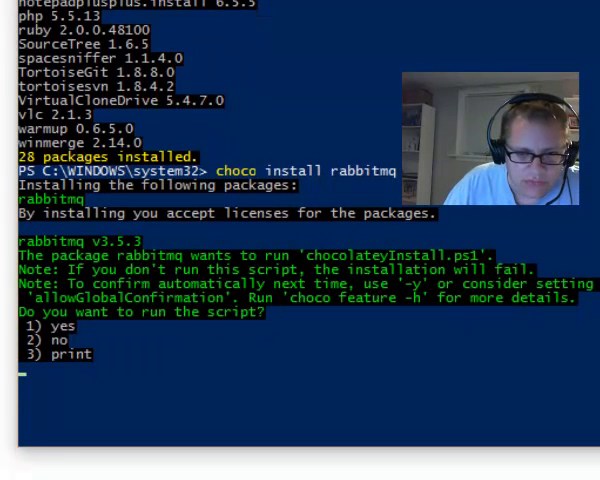
Step: Answer 1 (yes) so the rabbitmq install script runs
text(1)
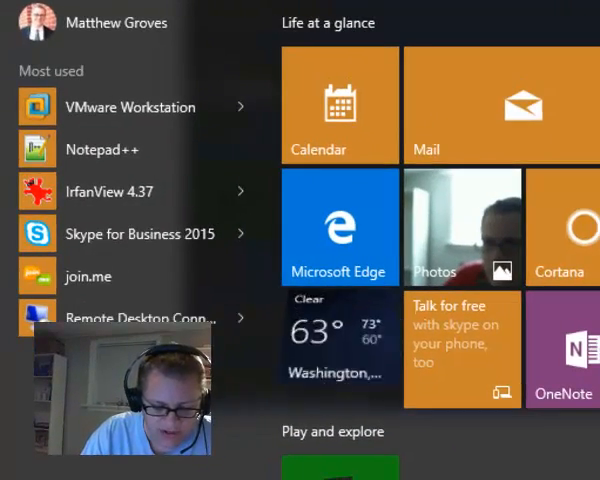
Step: Search Start for rabbitmq and launch the RabbitMQ Command Prompt (sbin dir)
text(rabbitmq)
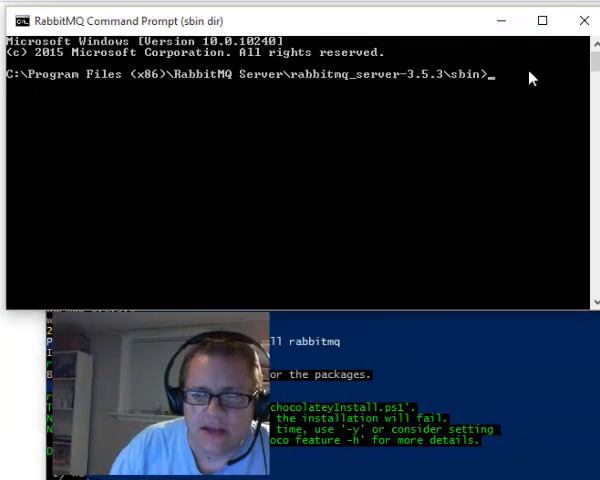
mouse_move(388, 132)
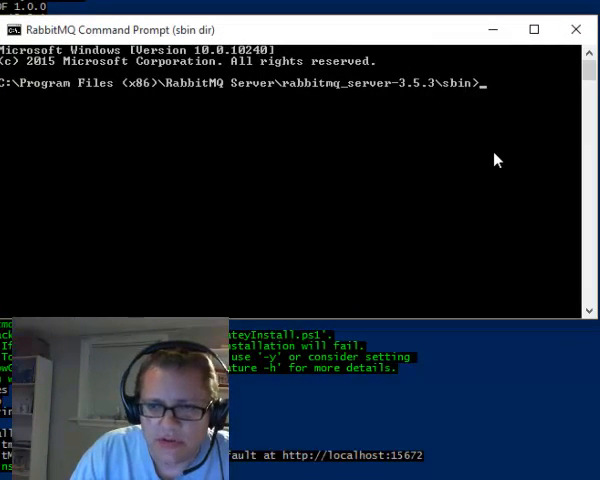
Step: List the available plugins with rabbitmq-plugins.bat list
text(rabbitmq-plugins.bat)
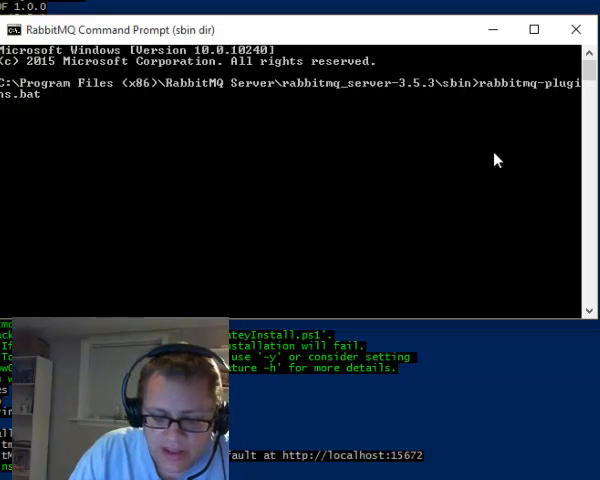
text(list)
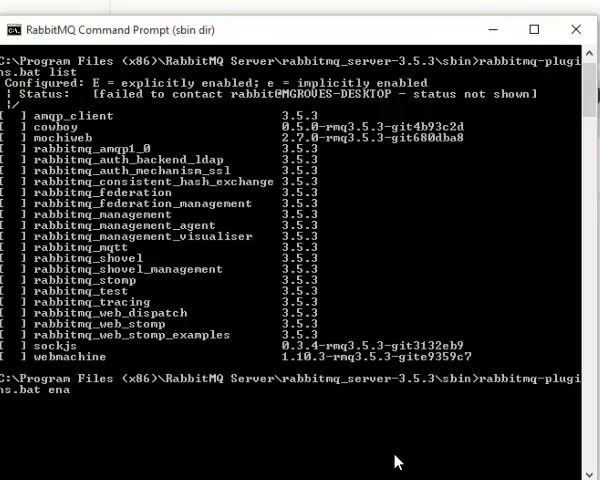
Step: Enable the rabbitmq_management plugin with rabbitmq-plugins.bat enable
text(ble rabbit)
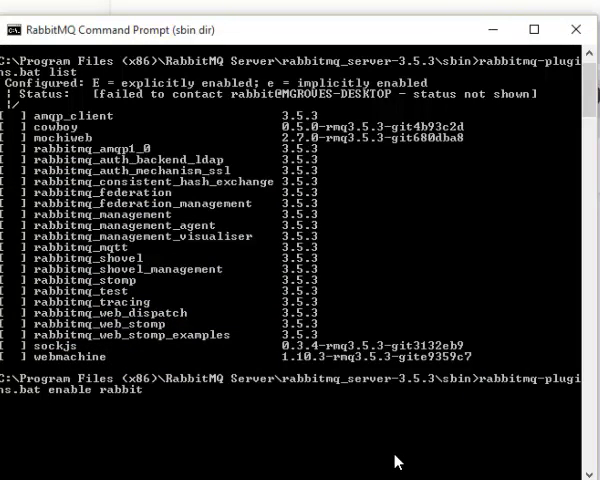
text(mq_)
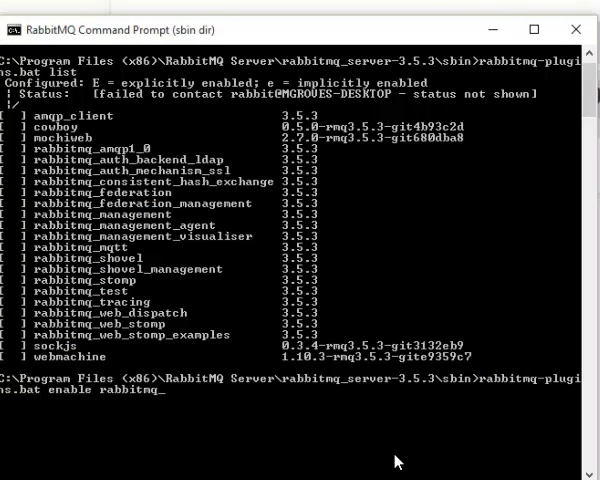
text(management)
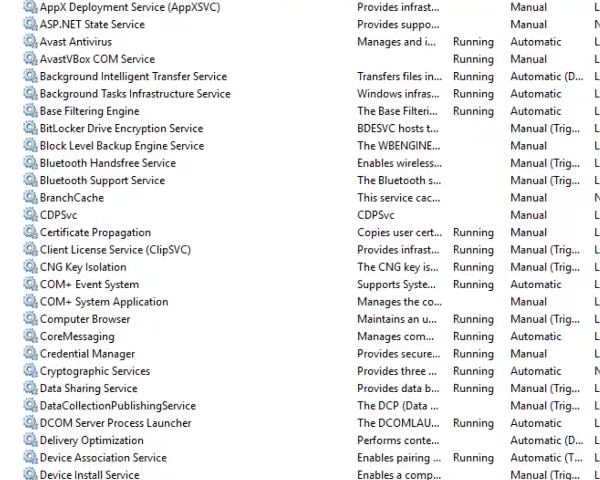
Step: Locate the RabbitMQ service in Services and restart it
scroll(down, 3)
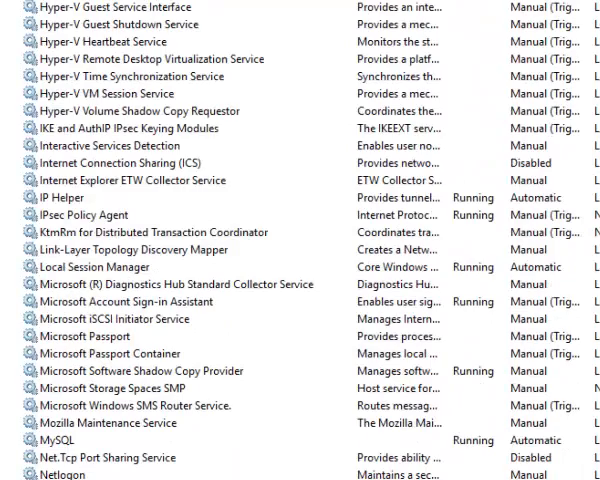
scroll(down, 3)
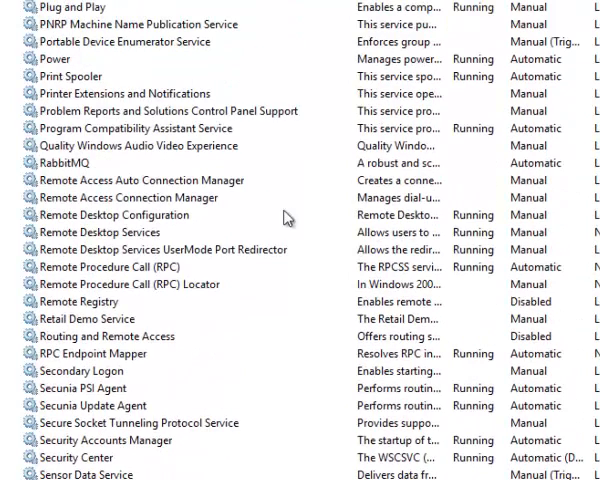
right_click(64, 162)
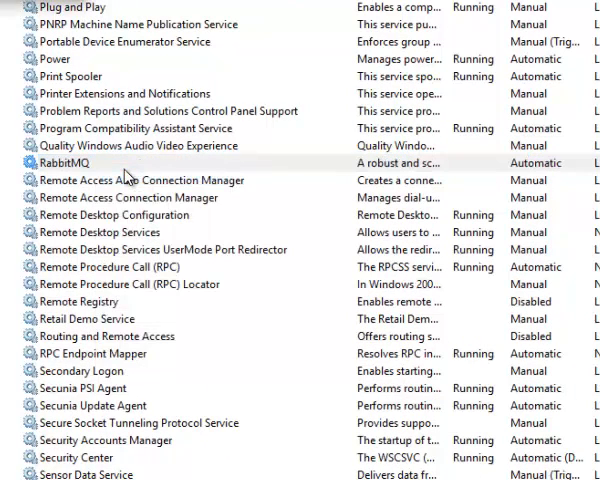
click(60, 162)
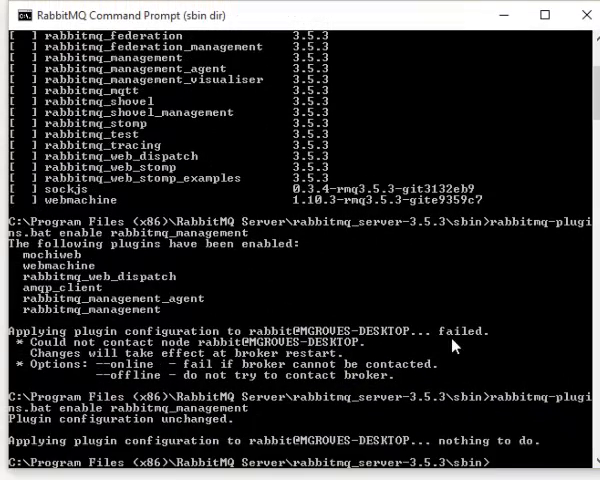
Step: Re-run rabbitmq-plugins for rabbitmq_management, which reports the configuration unchanged
text(rabbitmq_m)
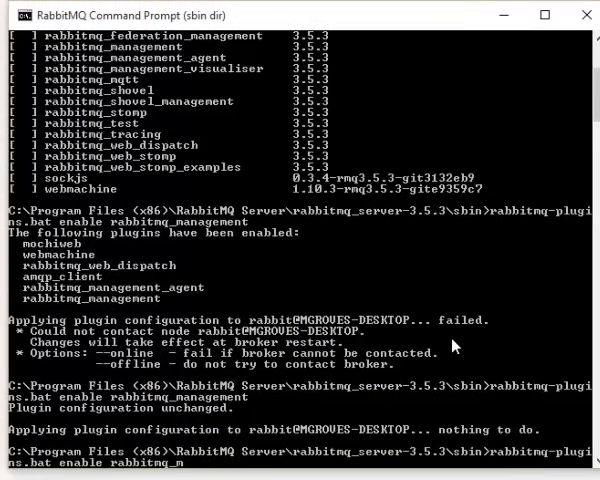
text(lis)
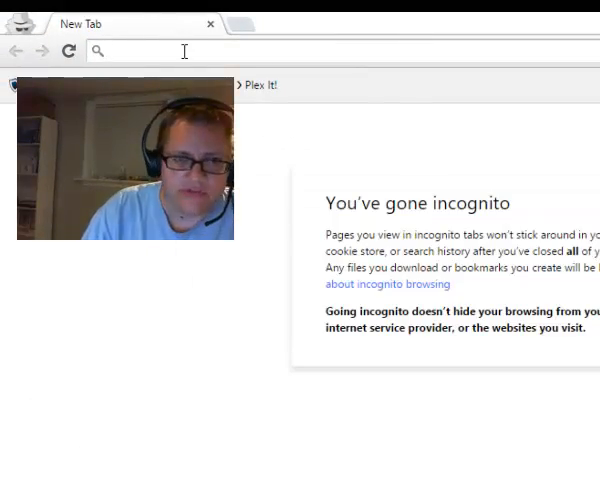
Step: Browse to localhost:15672 and log in to reach the management Overview page
text(localhost:15672)
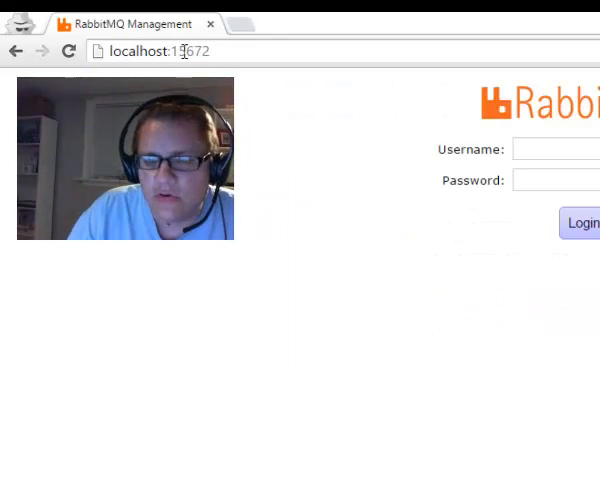
click(540, 140)
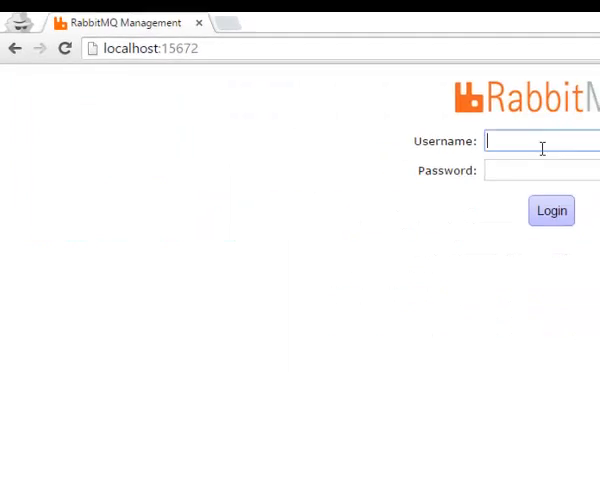
click(552, 212)
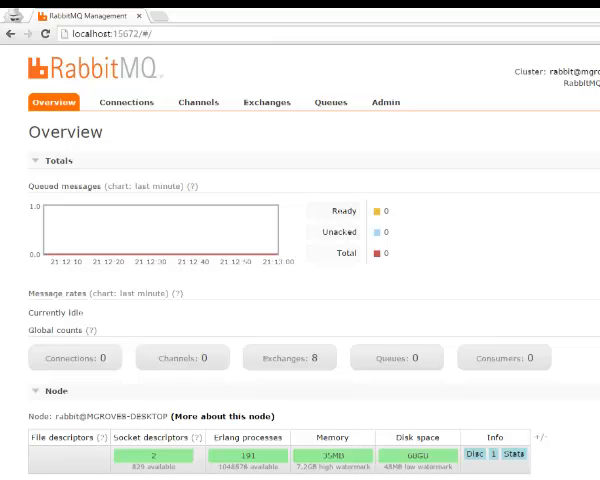
scroll(down, 3)
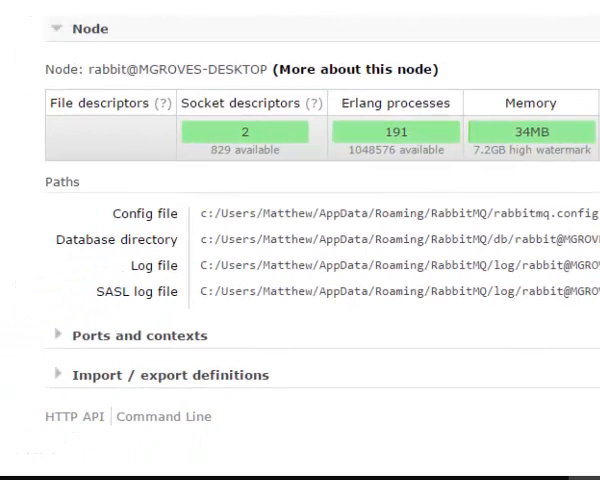
scroll(up, 3)
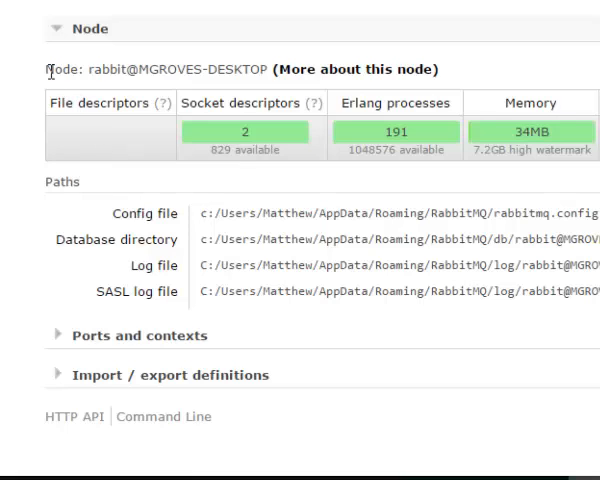
mouse_move(520, 84)
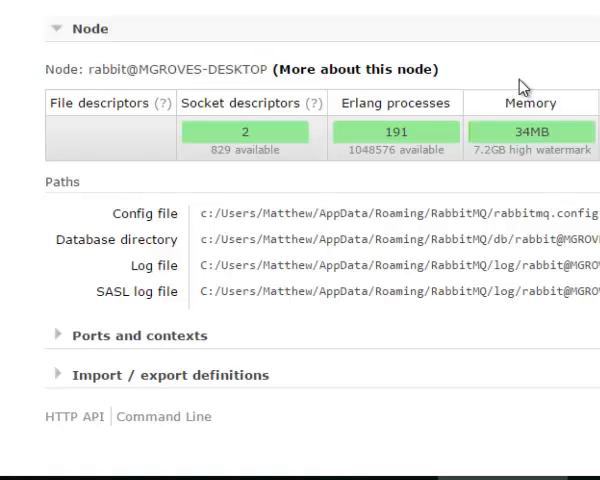
click(188, 150)
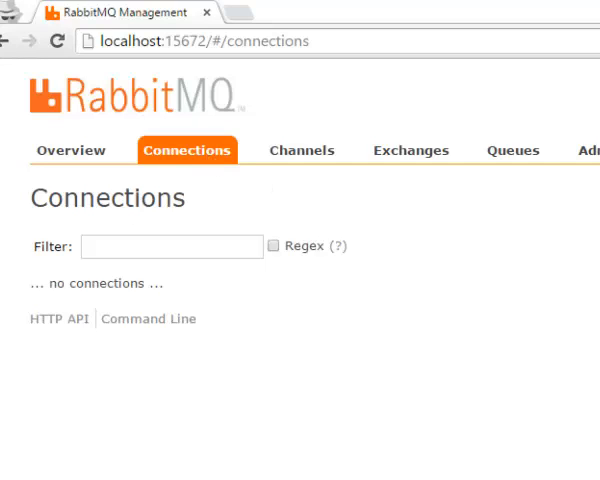
Step: Show the Channels page, which lists no channels
click(300, 150)
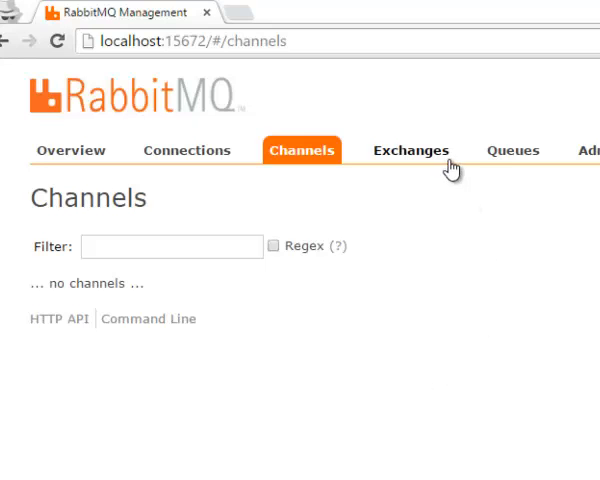
Step: Show the Exchanges page listing default exchanges such as amq.direct and amq.topic
click(410, 150)
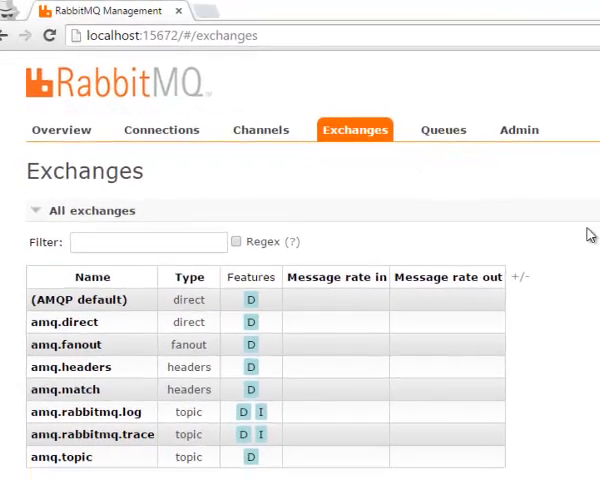
Step: Look over the default exchanges, then show the empty Queues page
scroll(down, 3)
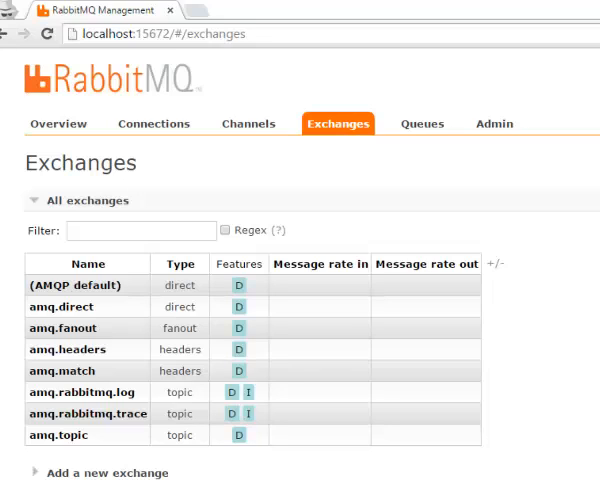
mouse_move(122, 472)
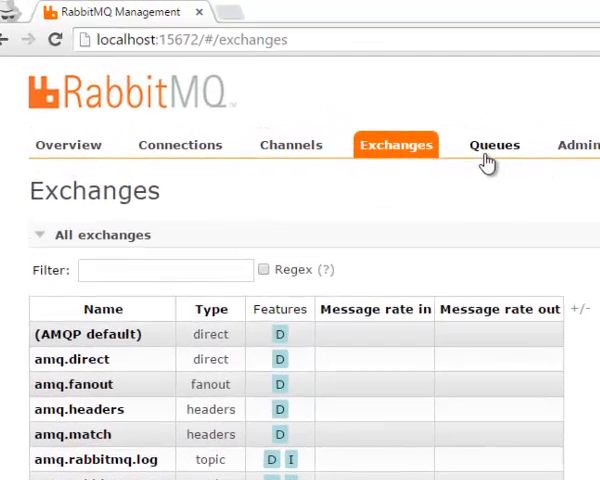
click(492, 144)
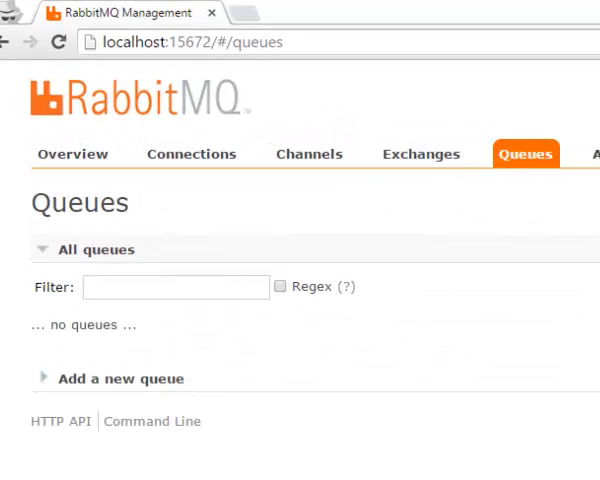